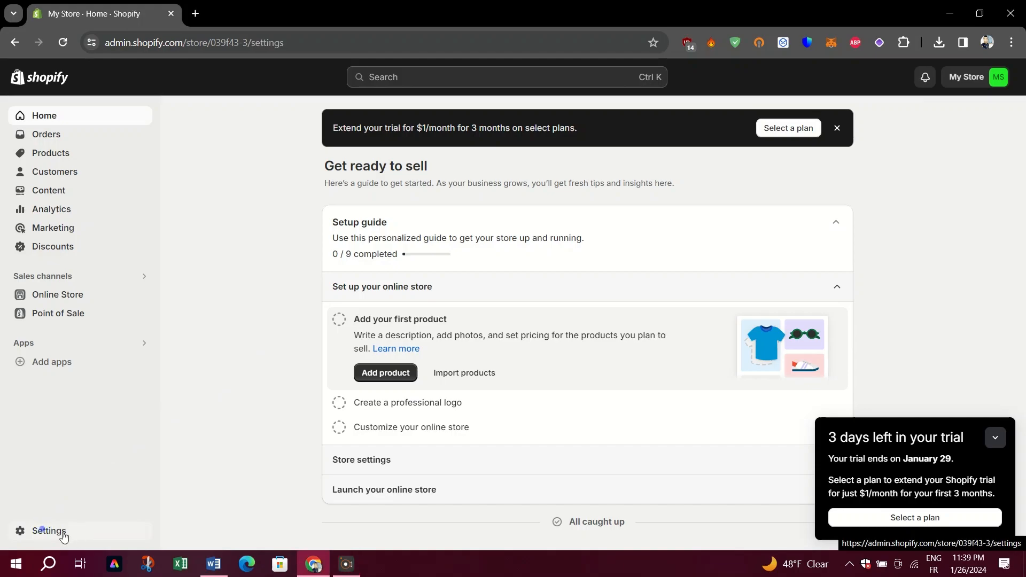
- Open the store settings from the admin sidebar
left_click(48, 530)
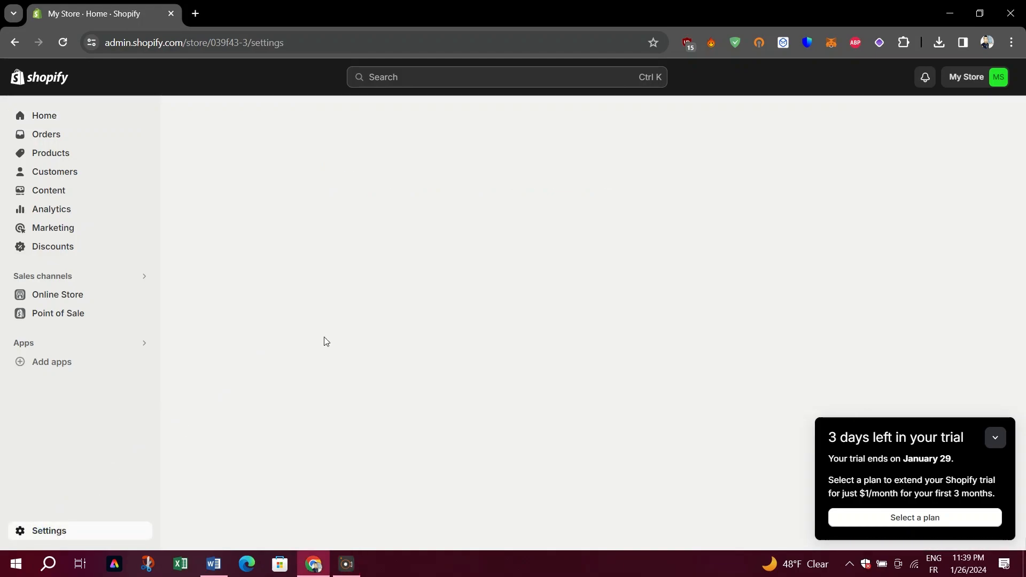
mouse_move(692, 463)
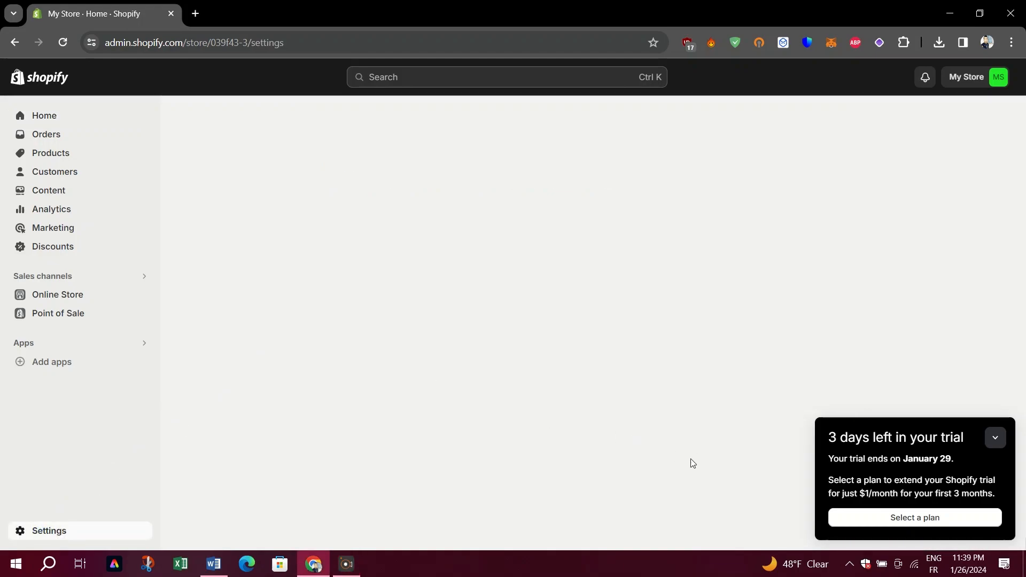
- Review Users and permissions: store owner, staff, POS staff, collaborators and login services
left_click(49, 535)
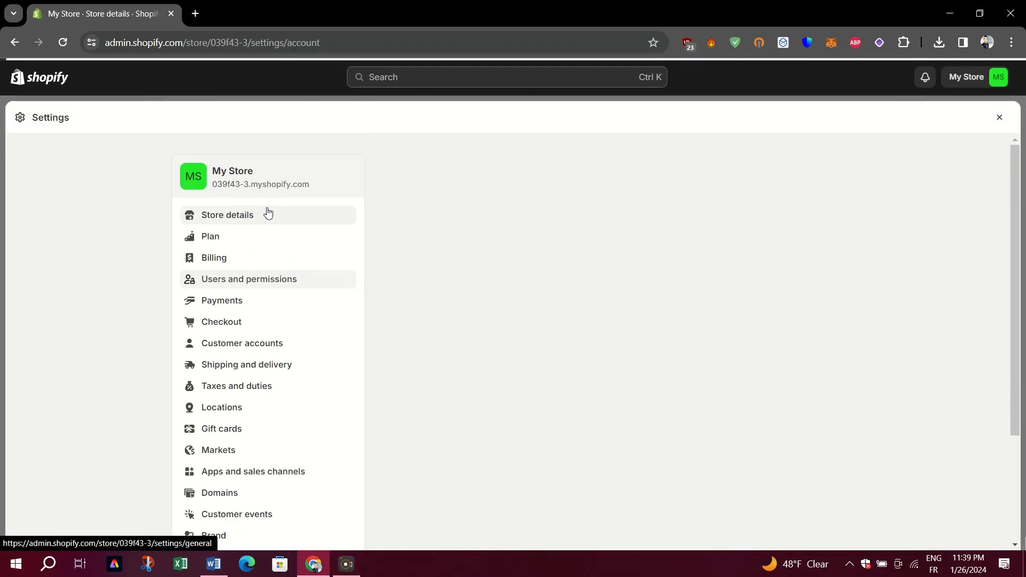
left_click(248, 279)
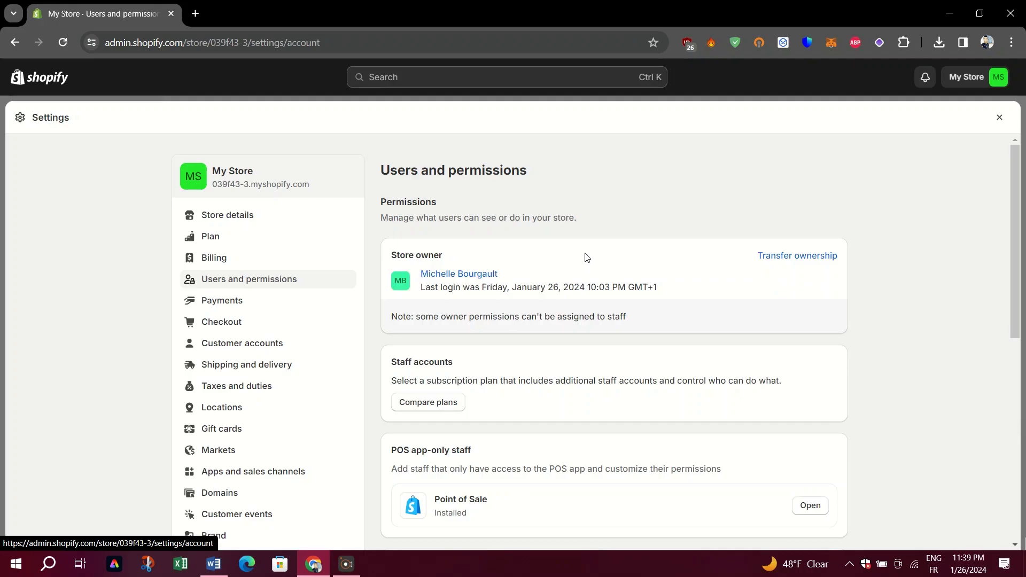
scroll("down", 3)
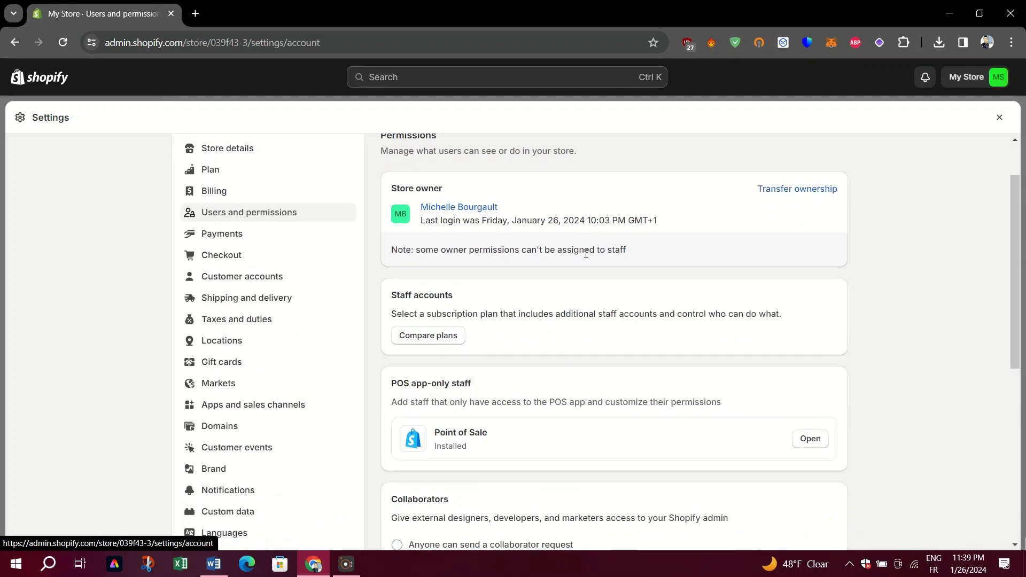
scroll("down", 3)
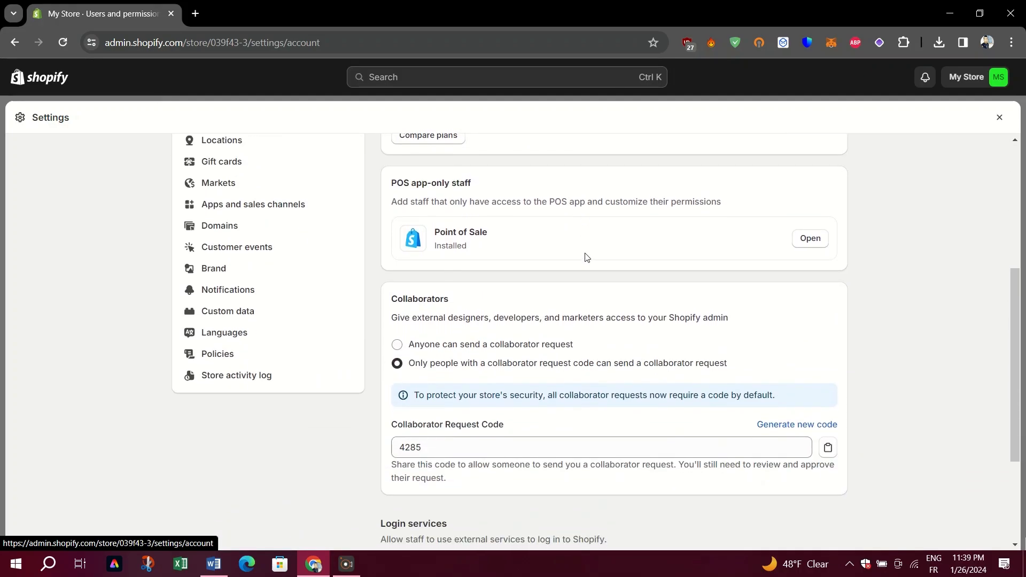
scroll("down", 3)
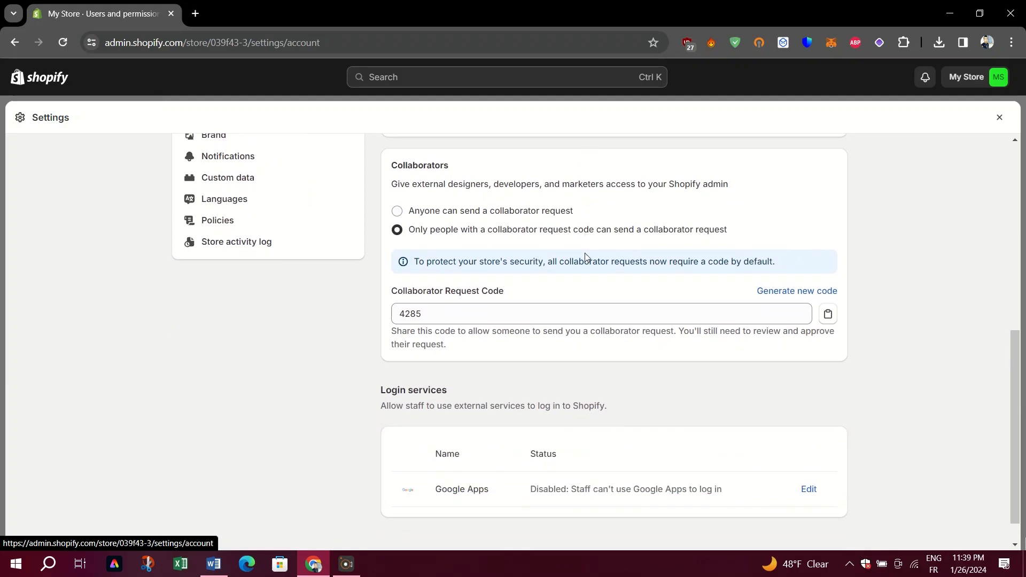
scroll("up", 3)
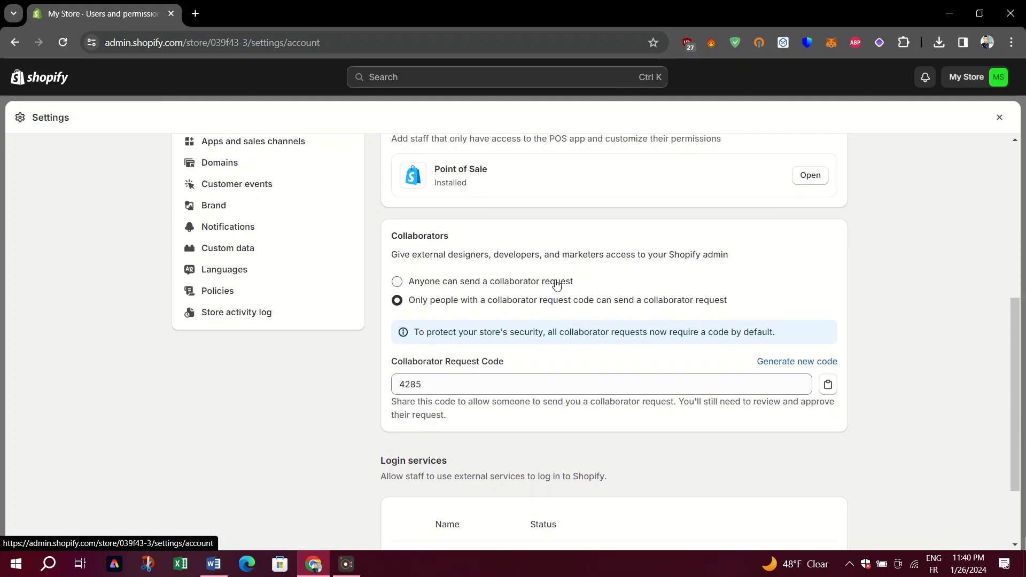
scroll("up", 3)
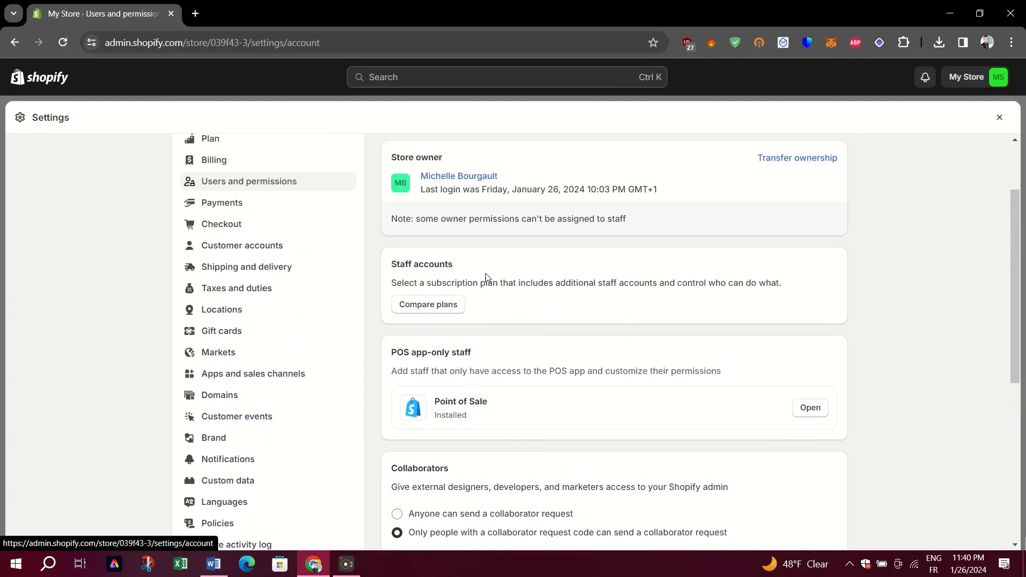
scroll("up", 3)
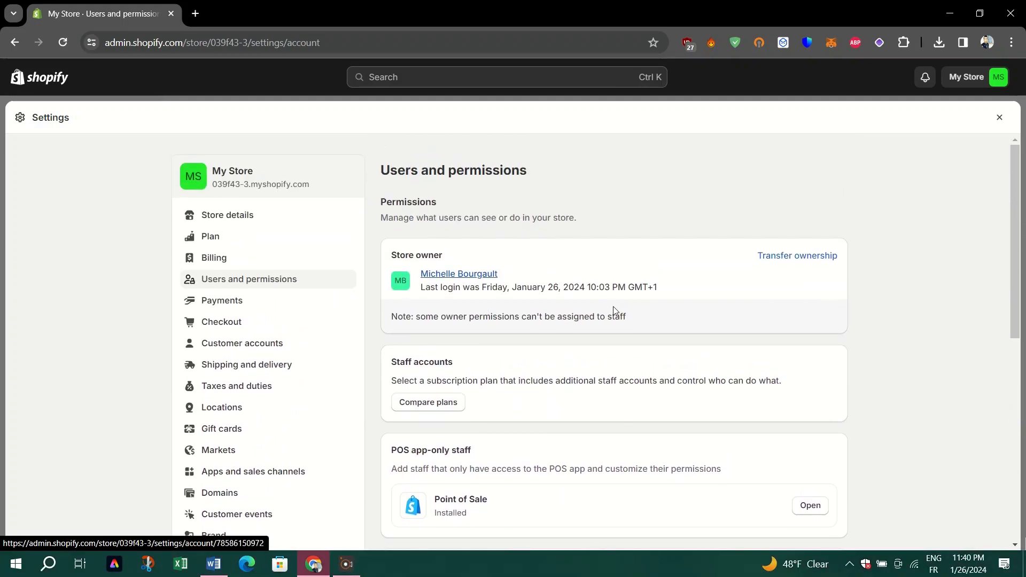
mouse_move(676, 463)
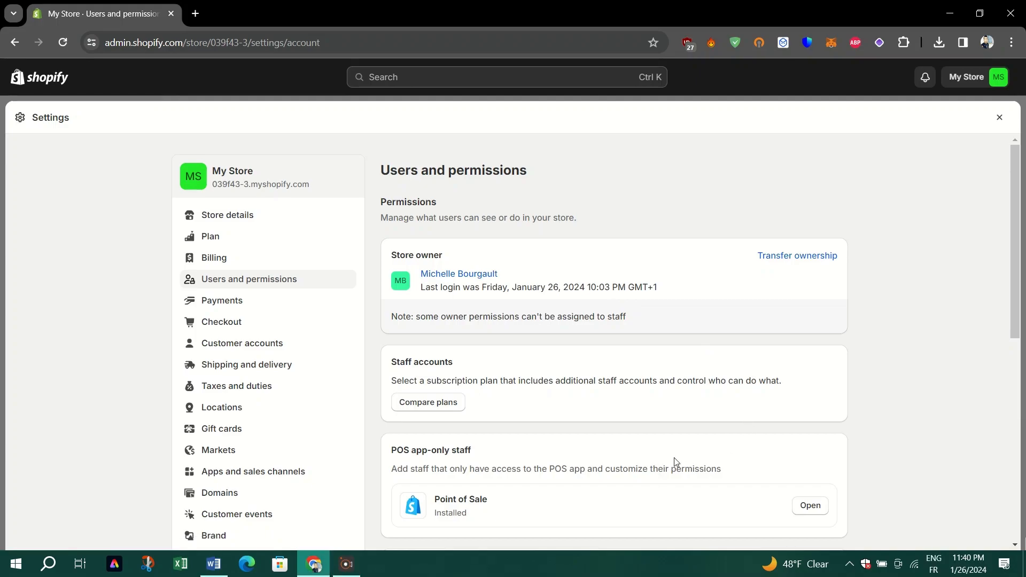
- View Store details with the store name, Spain address and Euros currency
left_click(226, 215)
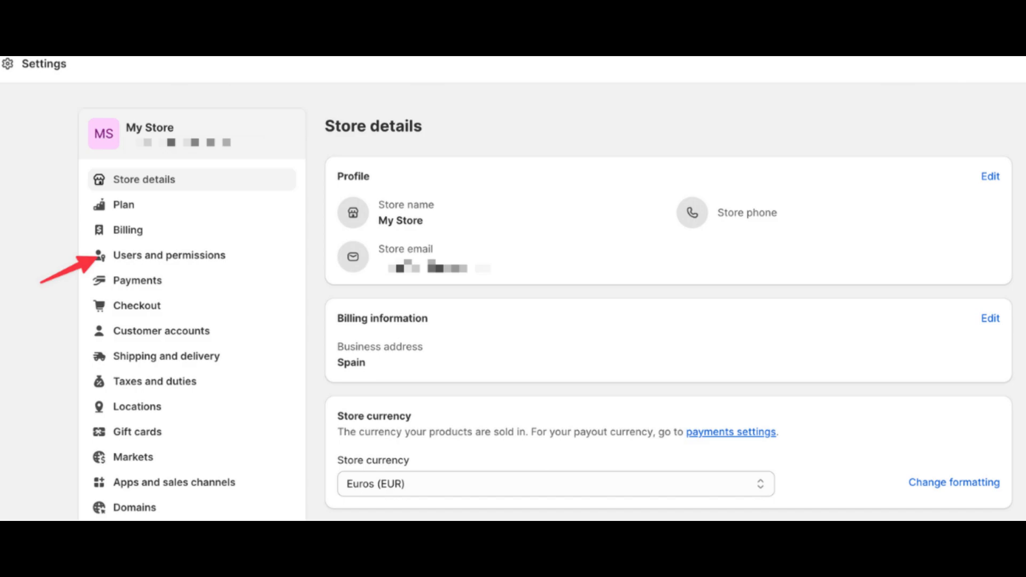
- Start the Add staff form with an email and the permissions checklist
left_click(169, 254)
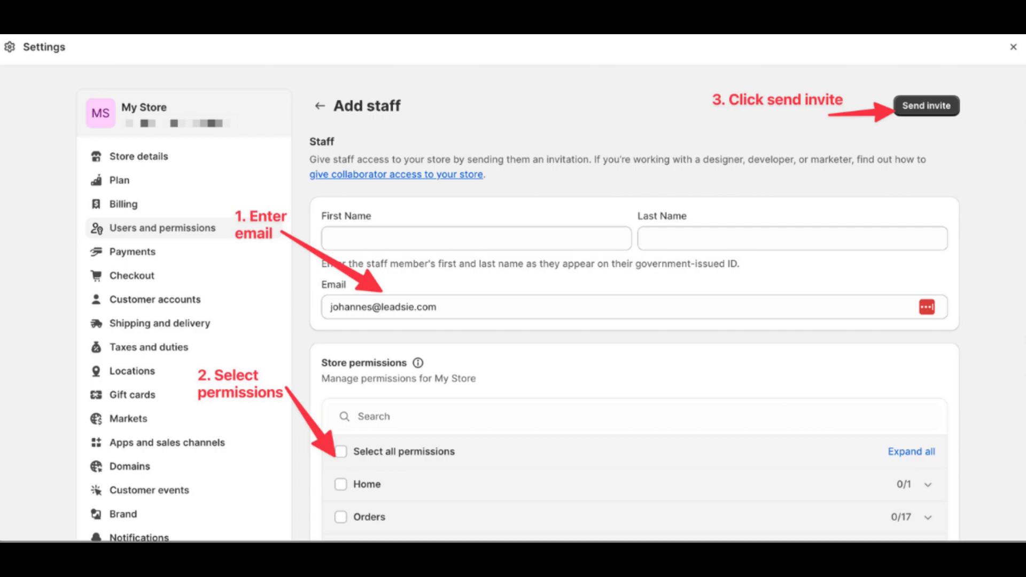
- Send the staff invite, view the 'Accepted staff account' email, and return to Home
left_click(926, 106)
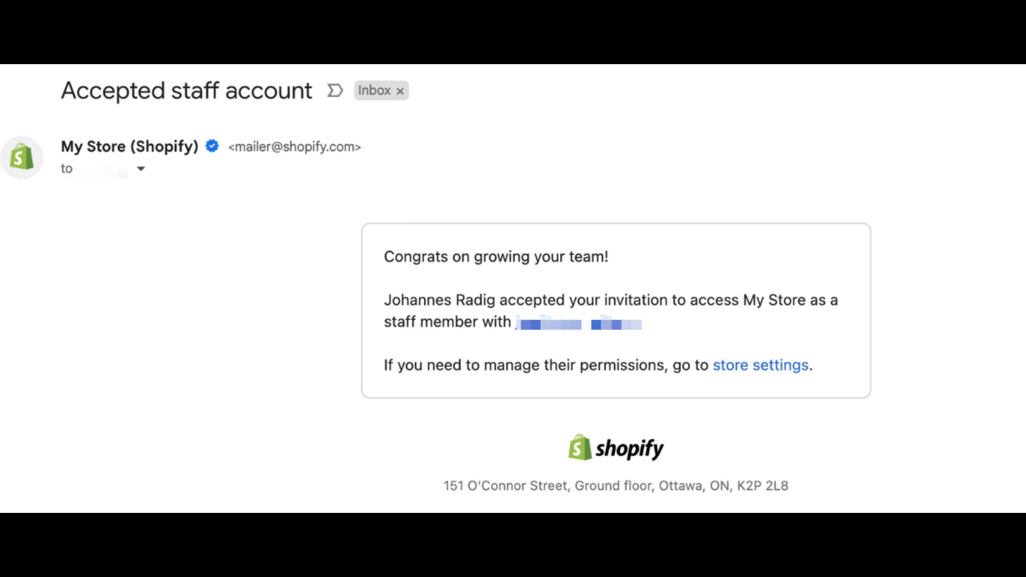
left_click(761, 364)
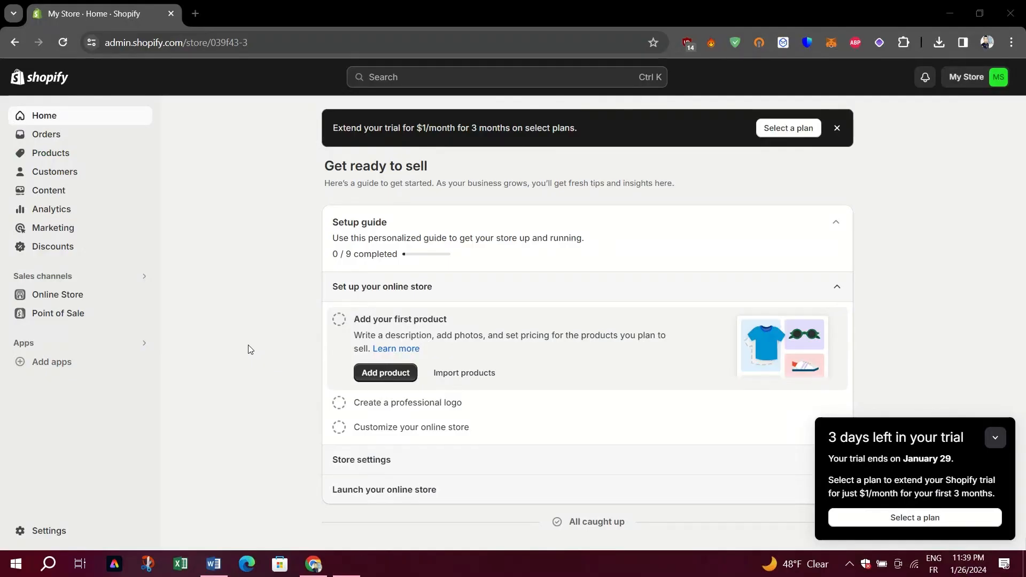